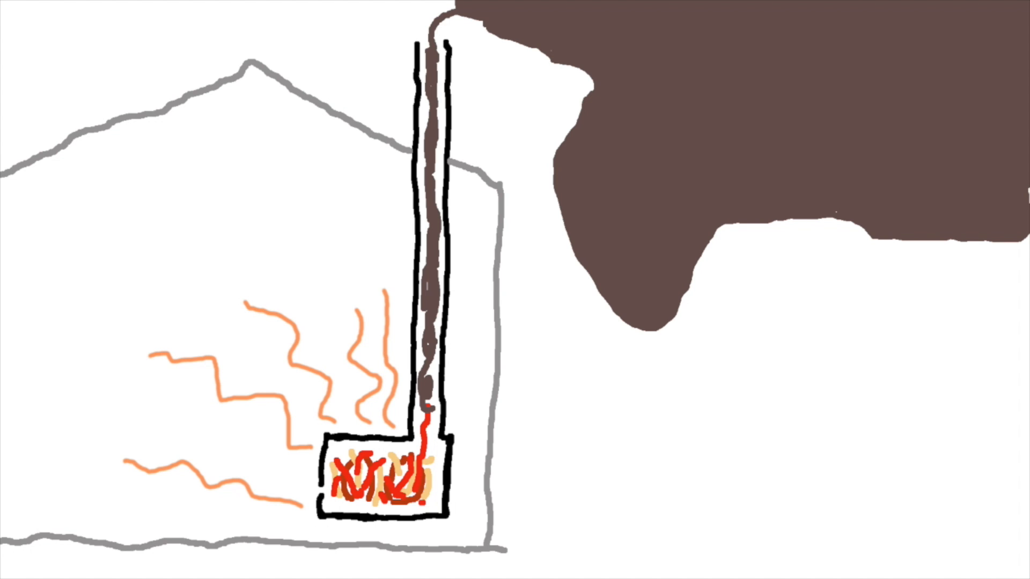
Label the sketch 'heat' while adding a dark red upward arrow right of the chimney
type("heat")
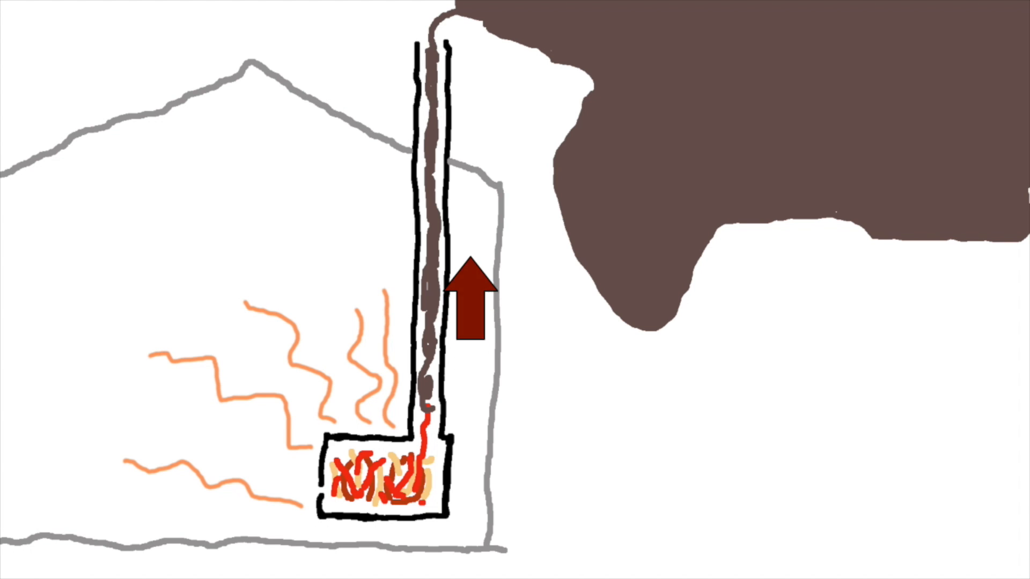
Paint the chimney with pink insulation, green inner lines and red streaks, replacing the arrow
left_click_drag(471, 302, 471, 111)
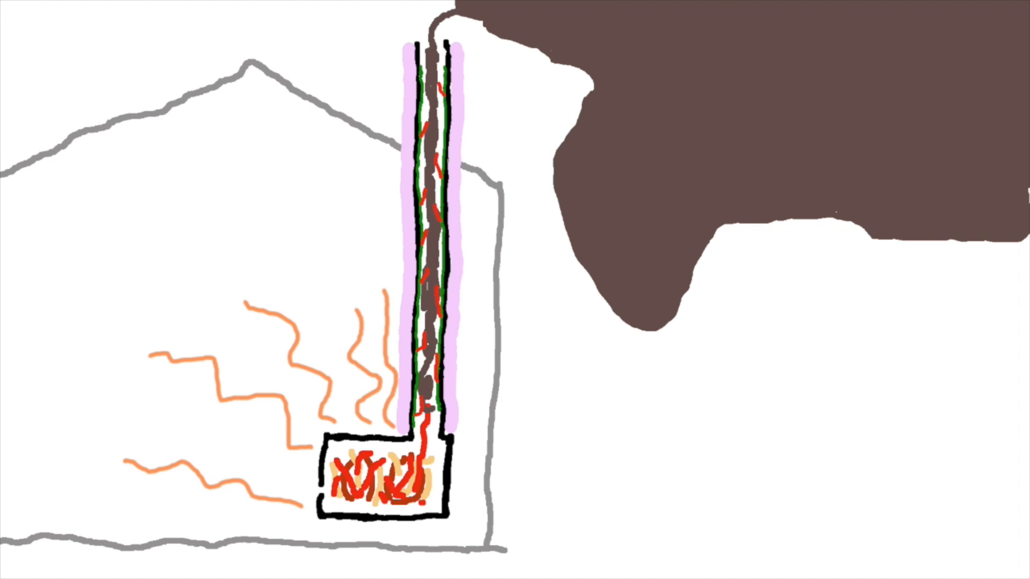
Place a red upward arrow in the chimney and raise it to the top opening
left_click_drag(424, 289, 423, 210)
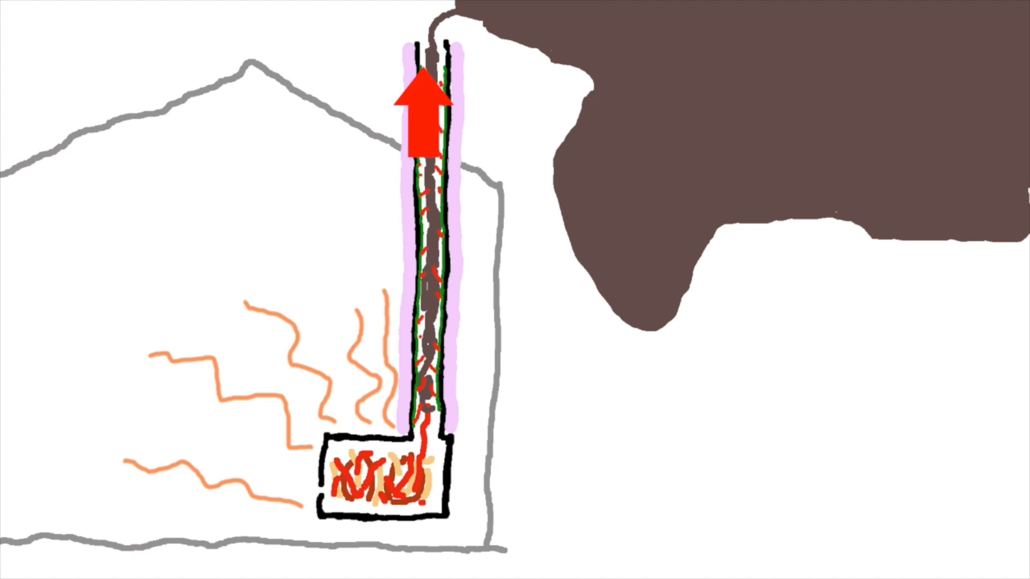
left_click_drag(421, 114, 421, 50)
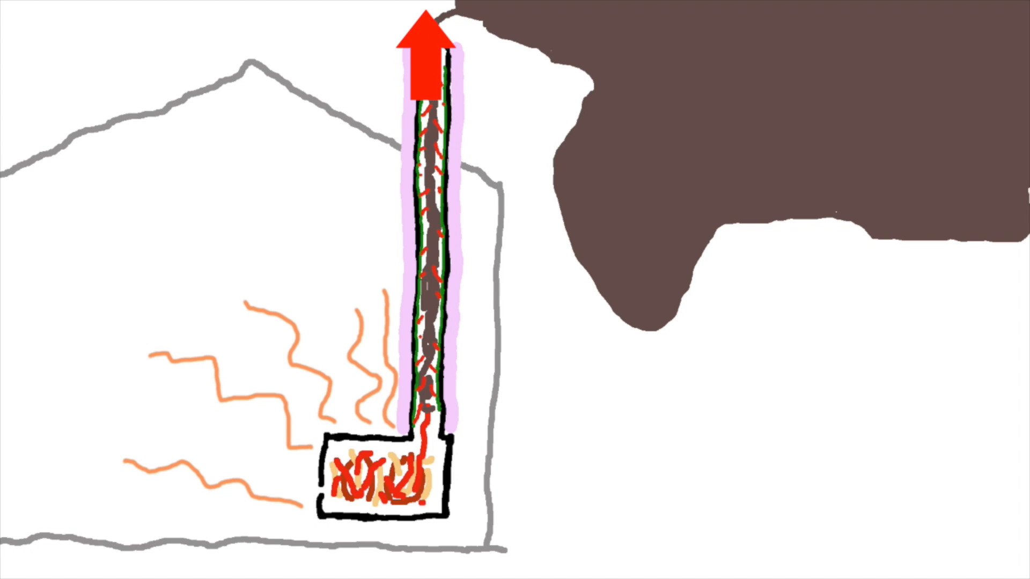